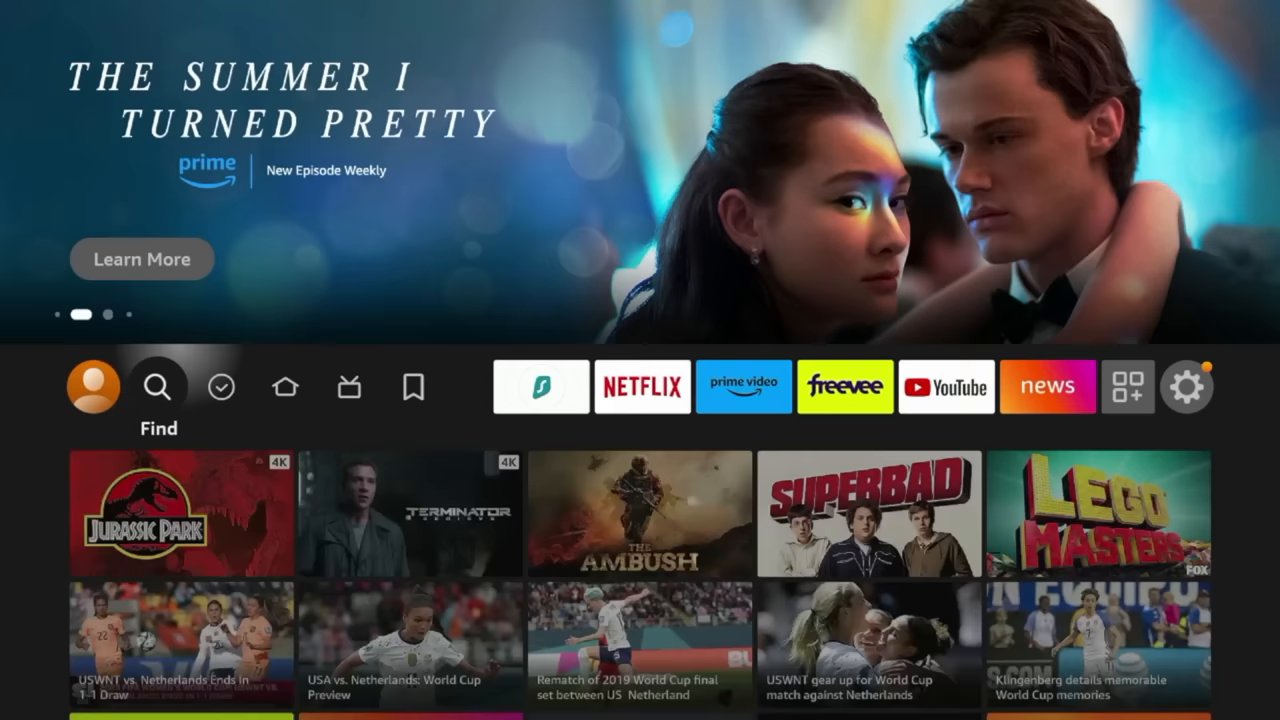
# Step: Search for 'Downloader' on the on-screen keyboard and install the app
pyautogui.click(156, 388)
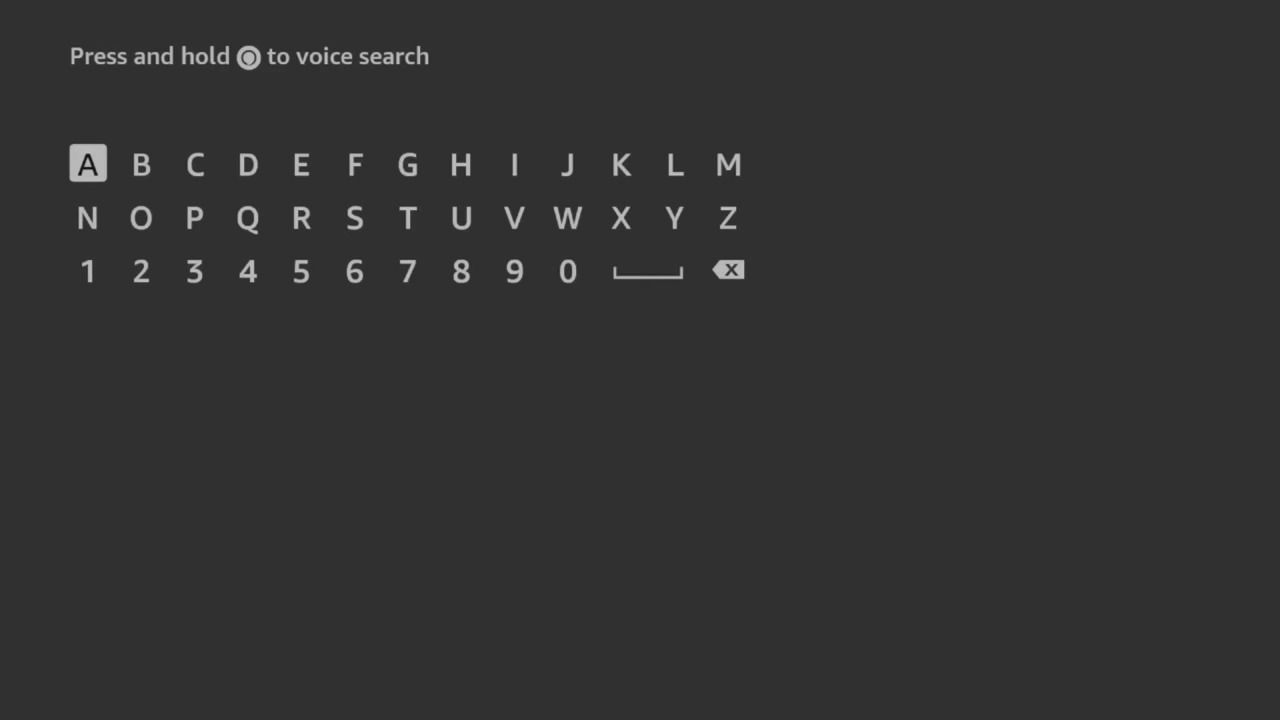
pyautogui.click(674, 216)
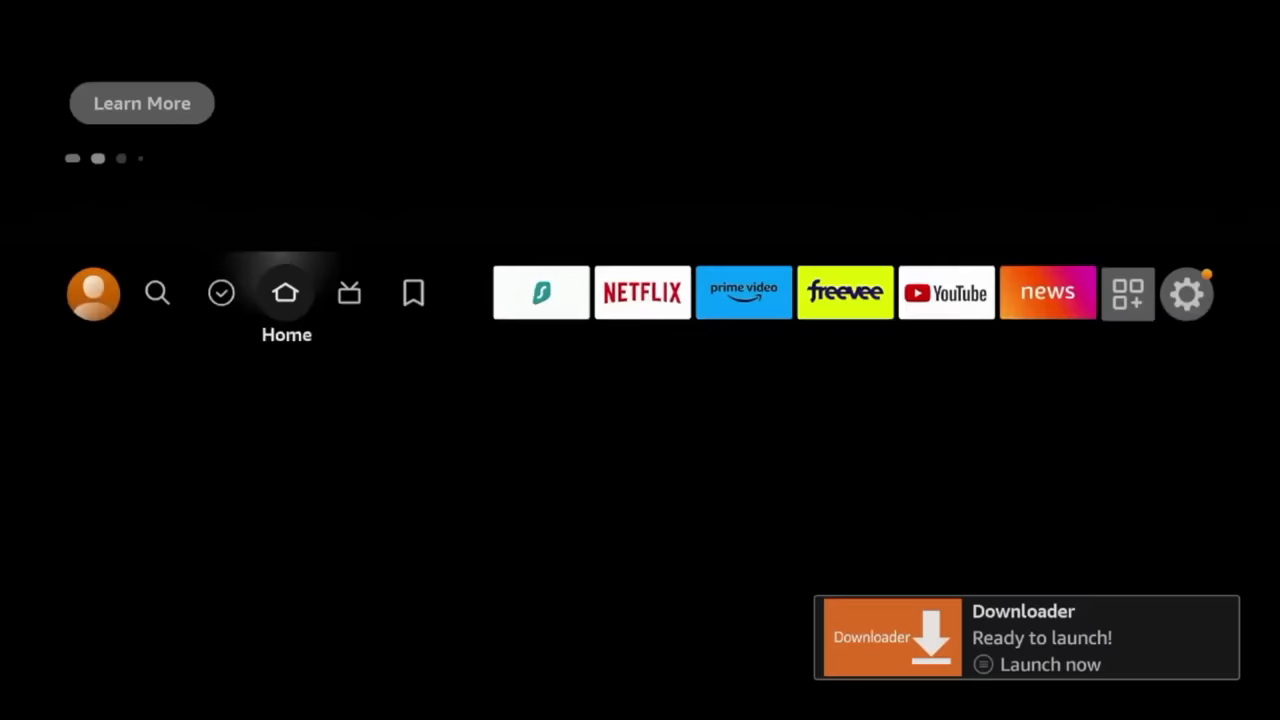
# Step: Enable Install unknown apps for Downloader under My Fire TV Developer Options
pyautogui.click(1186, 292)
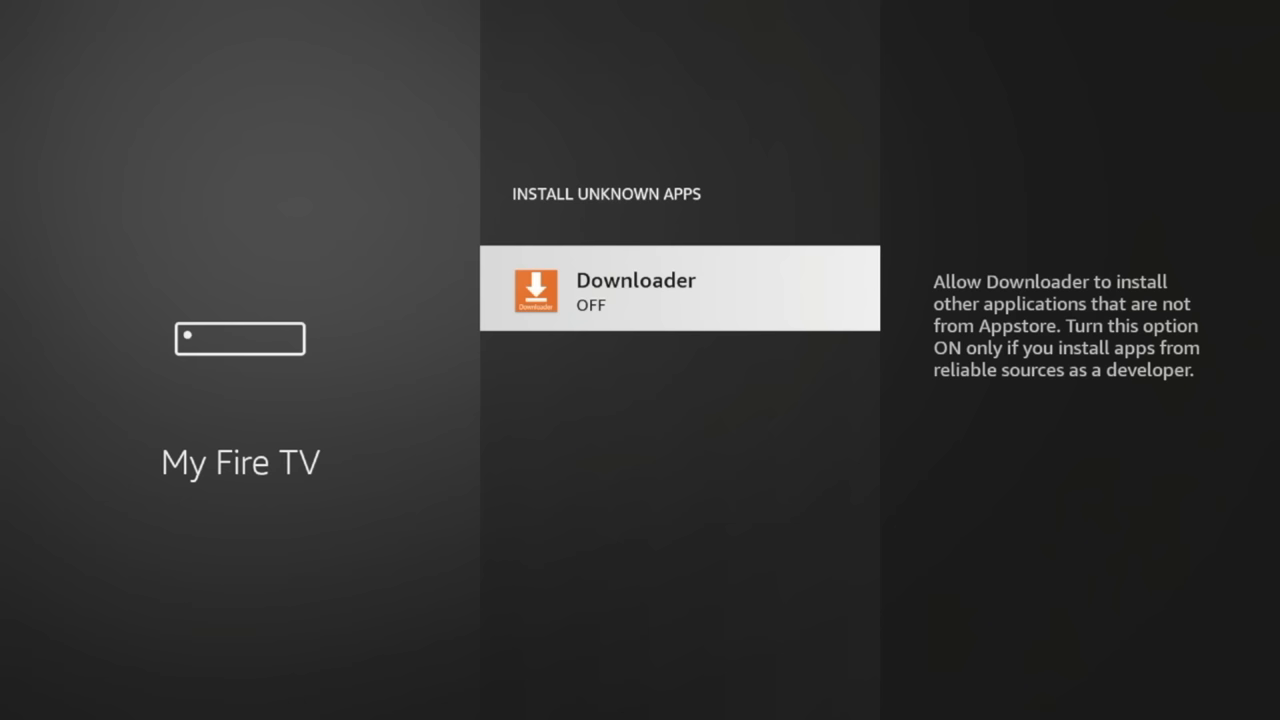
pyautogui.click(680, 288)
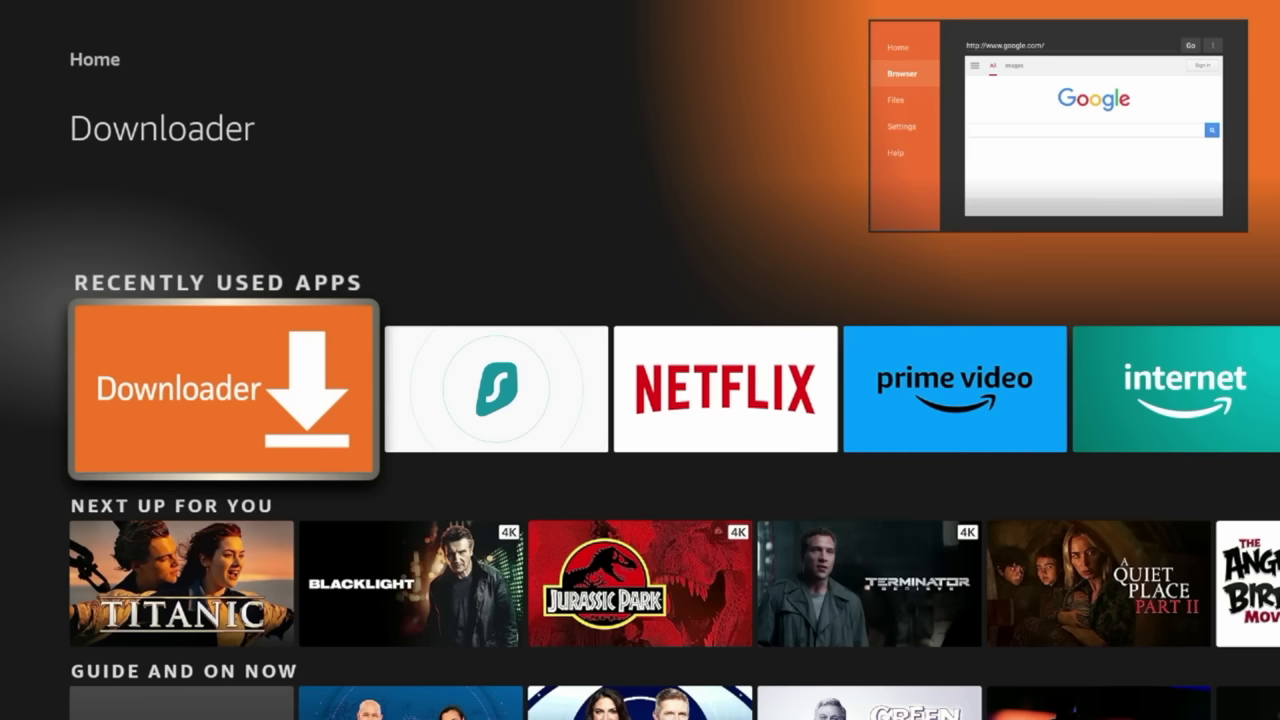
# Step: Launch Downloader, dismiss its Quick Start Guide and accept the permission prompt
pyautogui.click(224, 388)
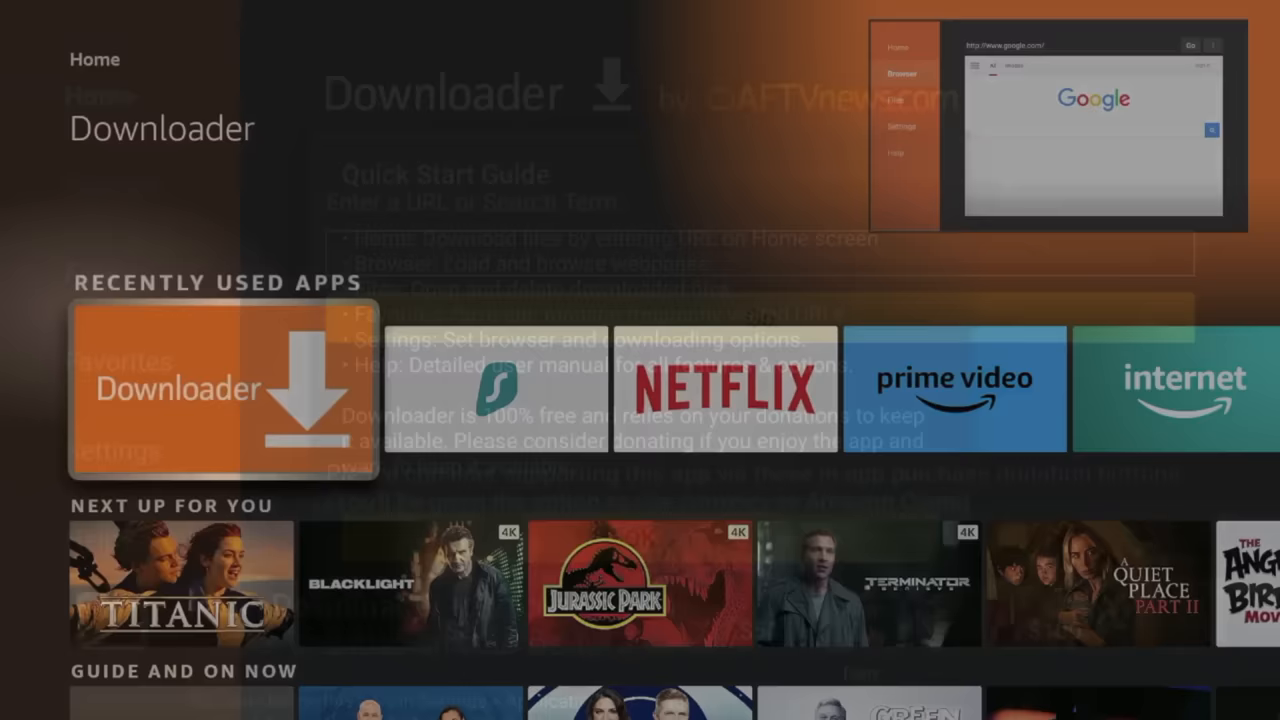
pyautogui.click(178, 388)
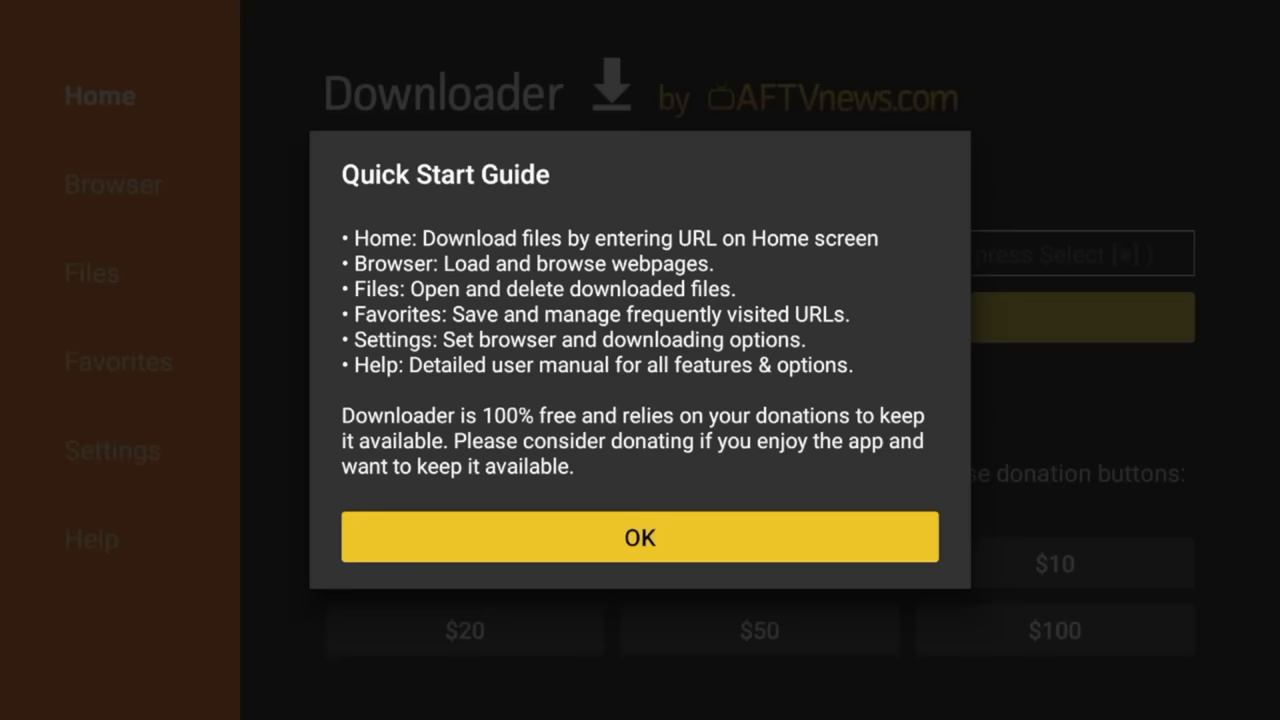
pyautogui.click(640, 536)
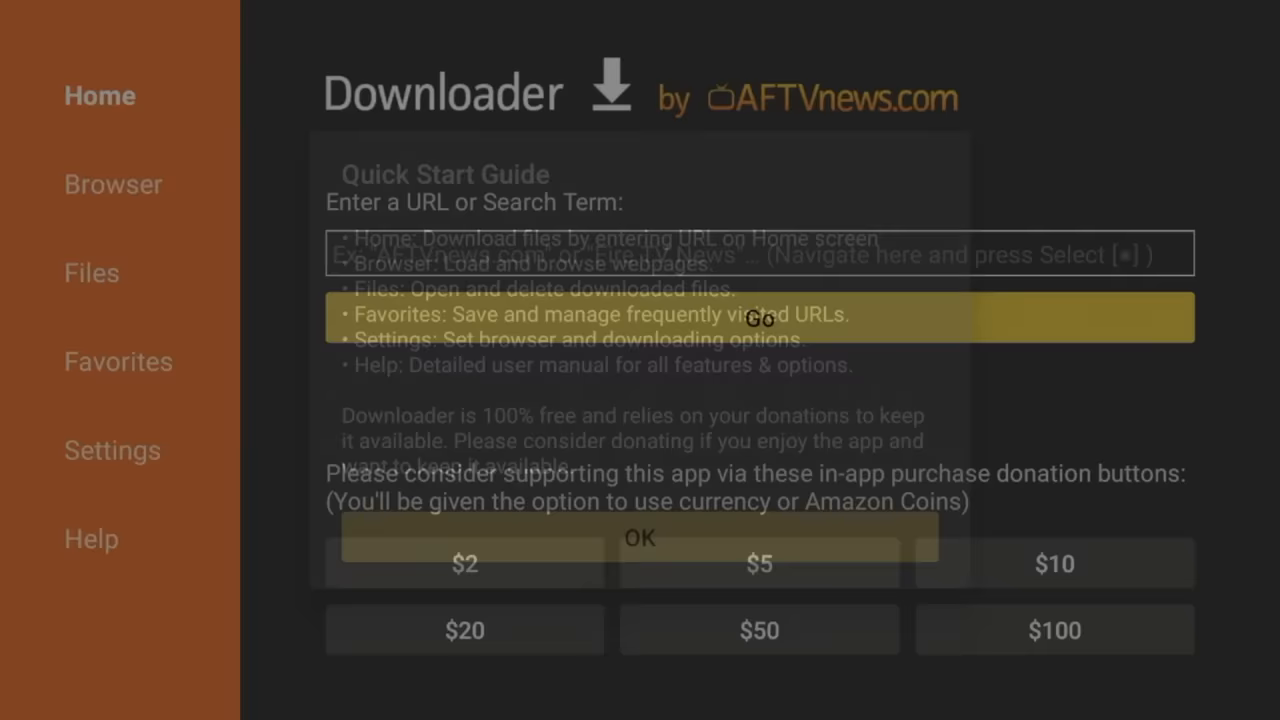
pyautogui.click(640, 538)
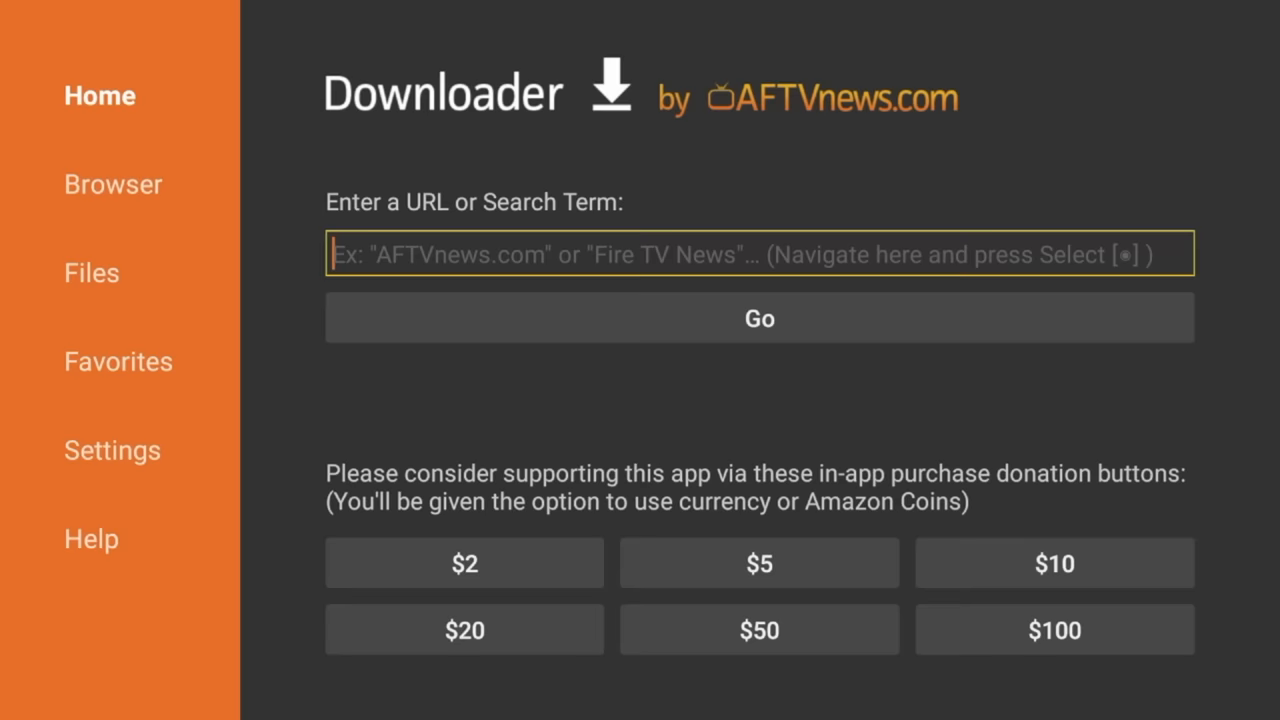
# Step: Enter code 526318, fetch the APK, install Jizztagram and close the status dialog
pyautogui.click(758, 252)
pyautogui.write('526')
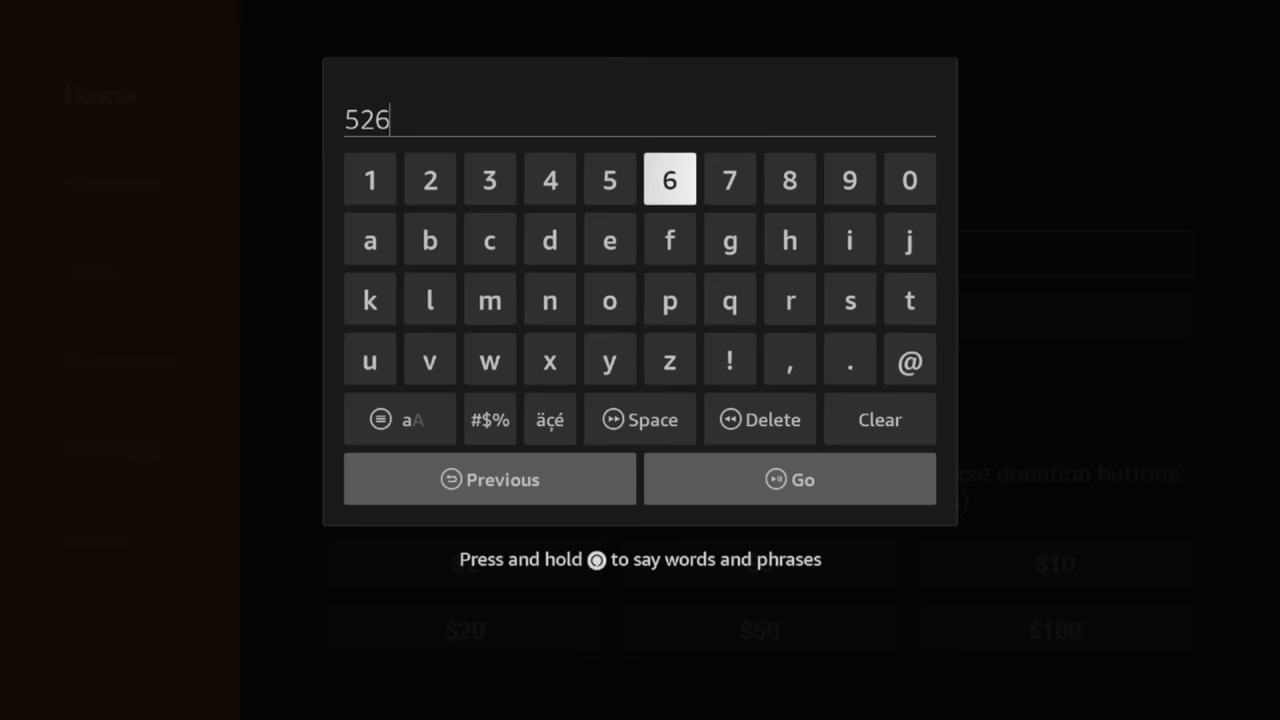
pyautogui.click(788, 480)
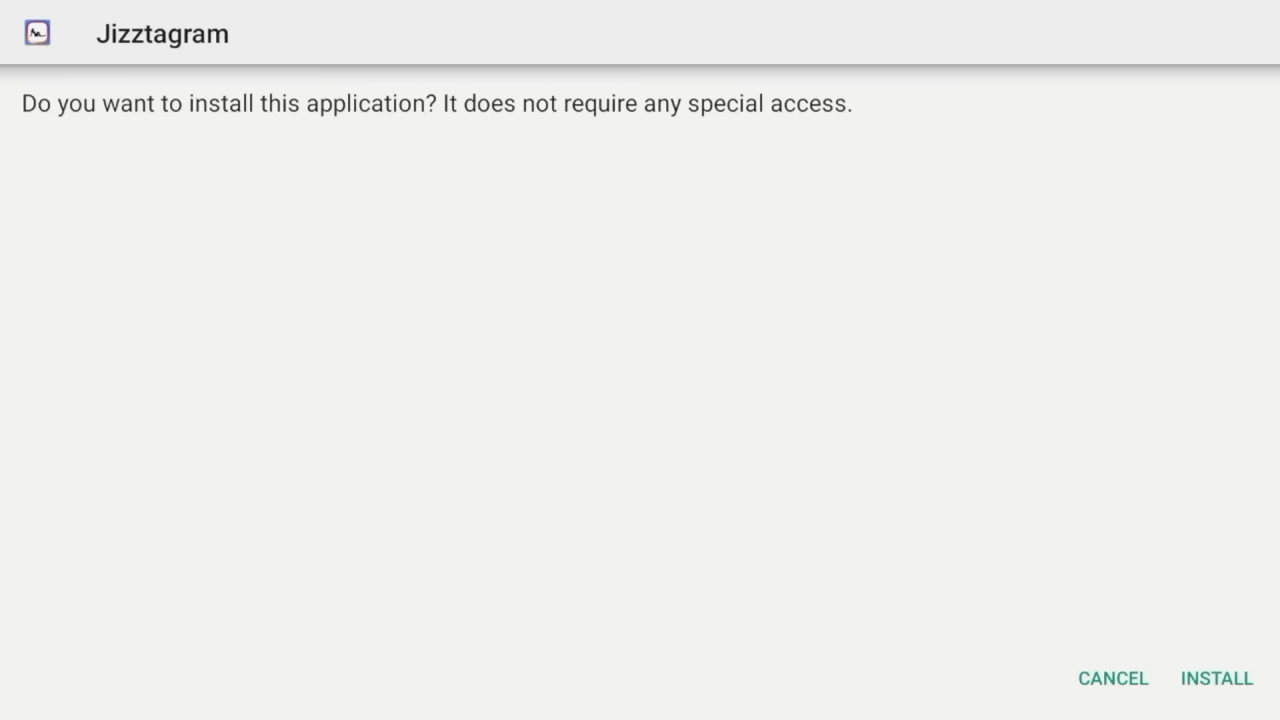
pyautogui.click(1216, 678)
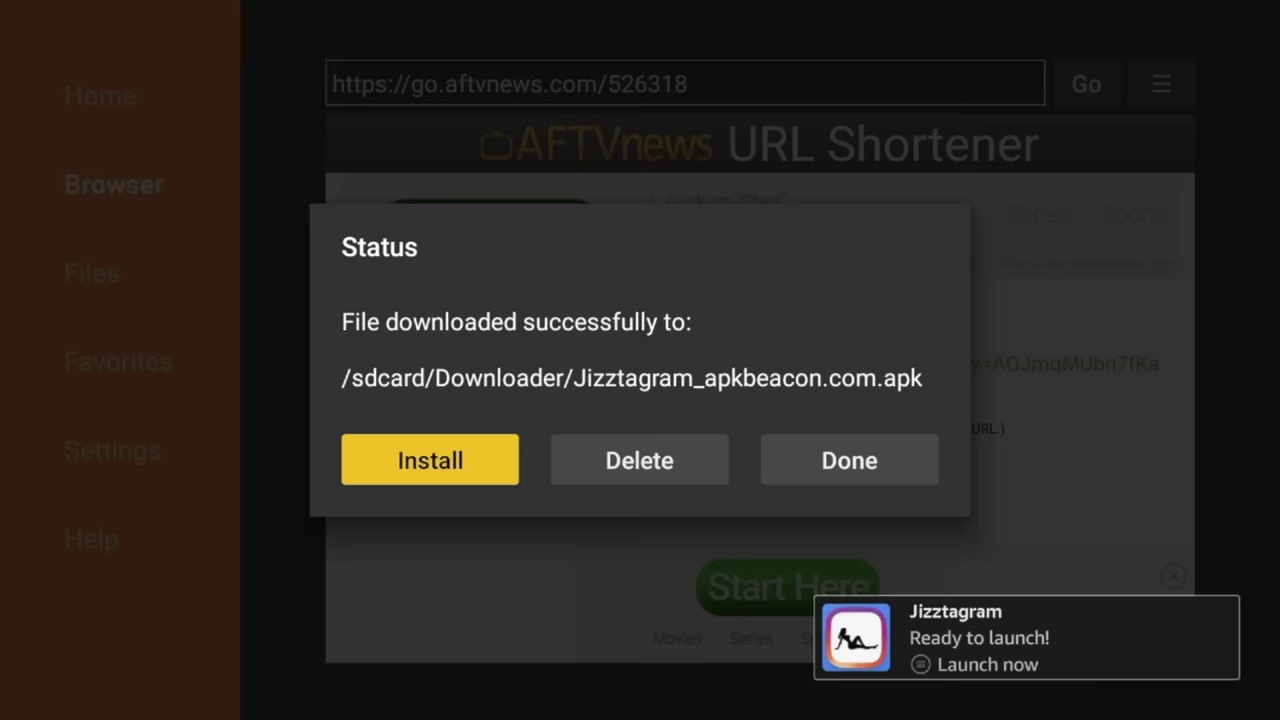
pyautogui.click(638, 458)
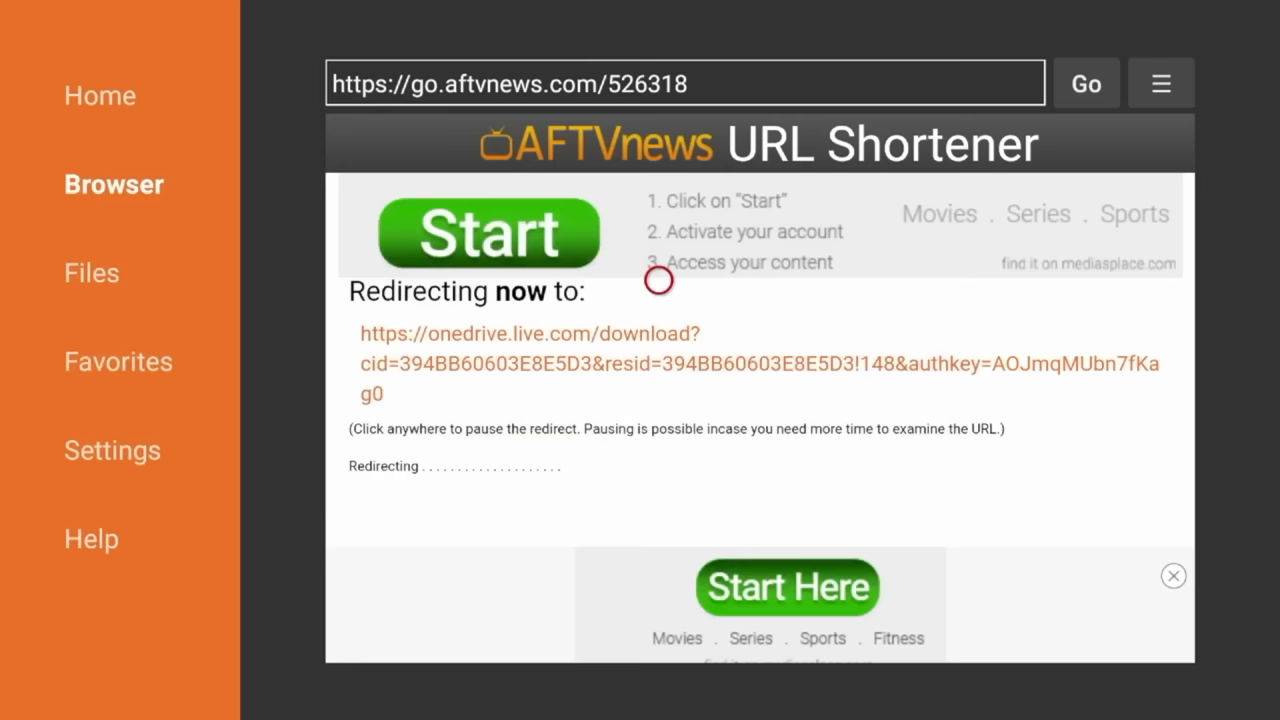
# Step: Clear the URL field, enter the second code and install MileVids
pyautogui.click(100, 96)
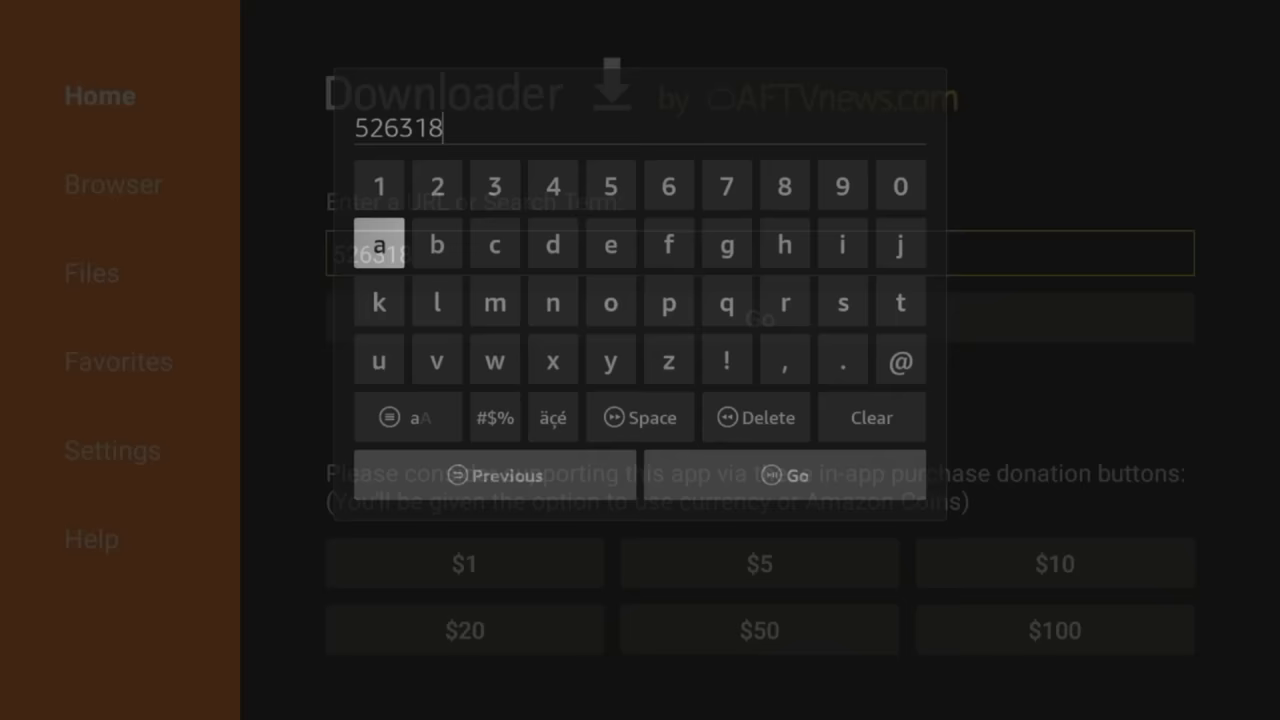
pyautogui.click(878, 418)
pyautogui.write('20062')
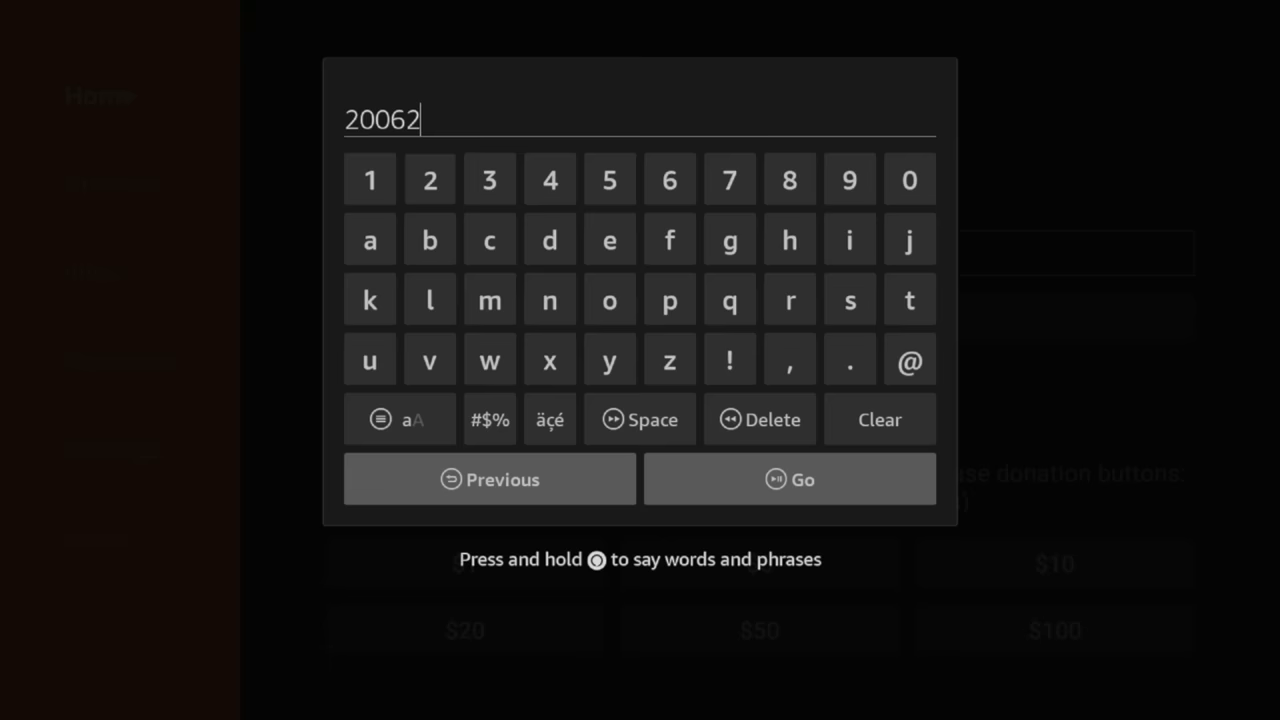
pyautogui.click(788, 480)
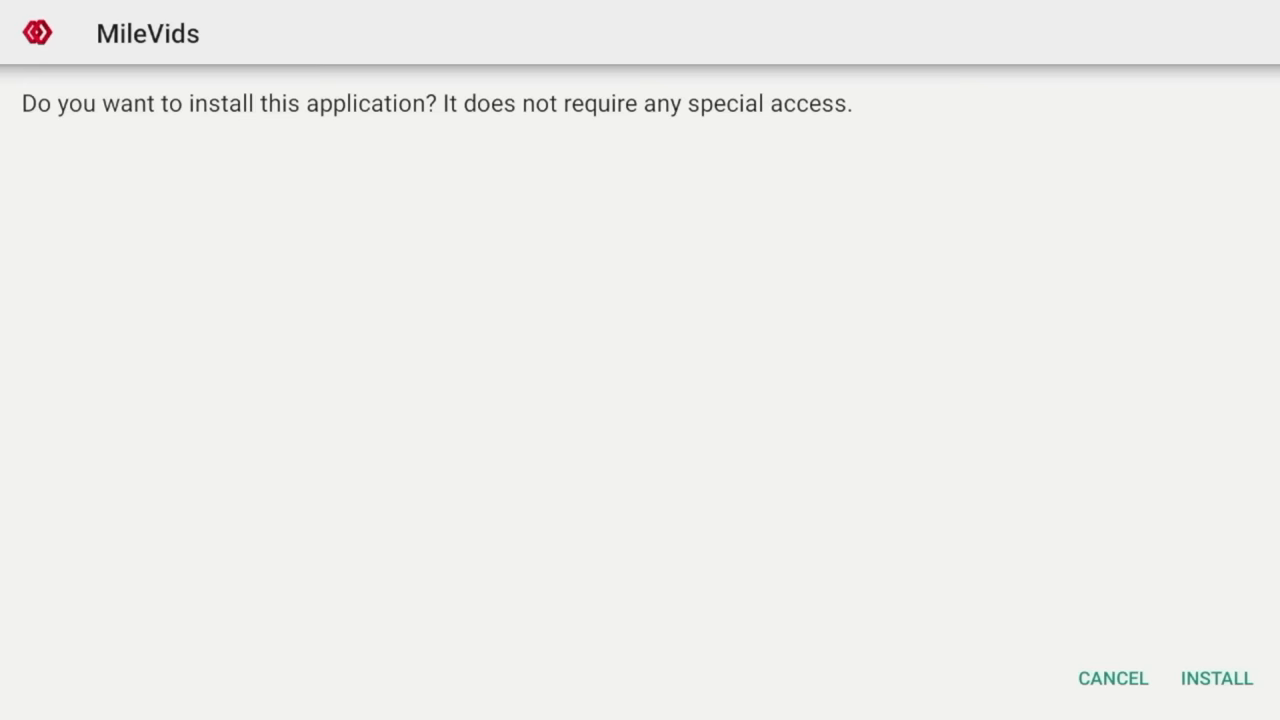
pyautogui.click(1216, 678)
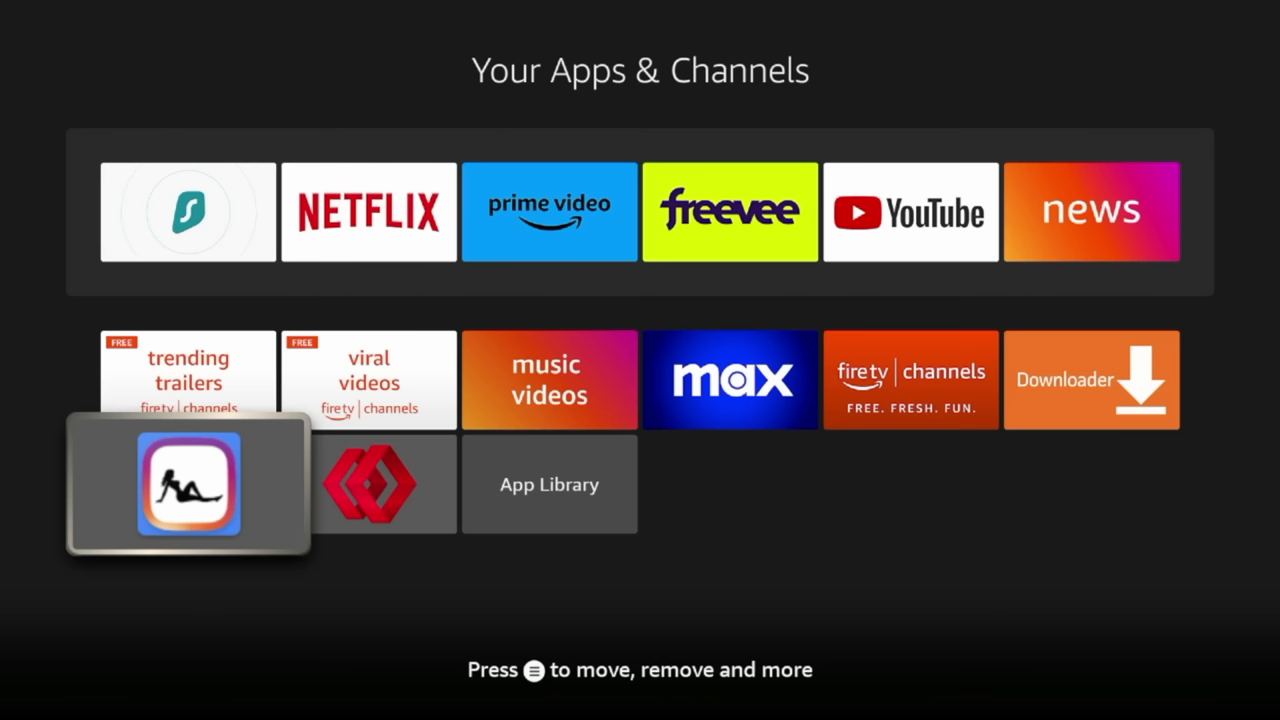
# Step: Move Jizztagram and MileVids to the top apps row, then launch Surfshark VPN
pyautogui.press('menu')
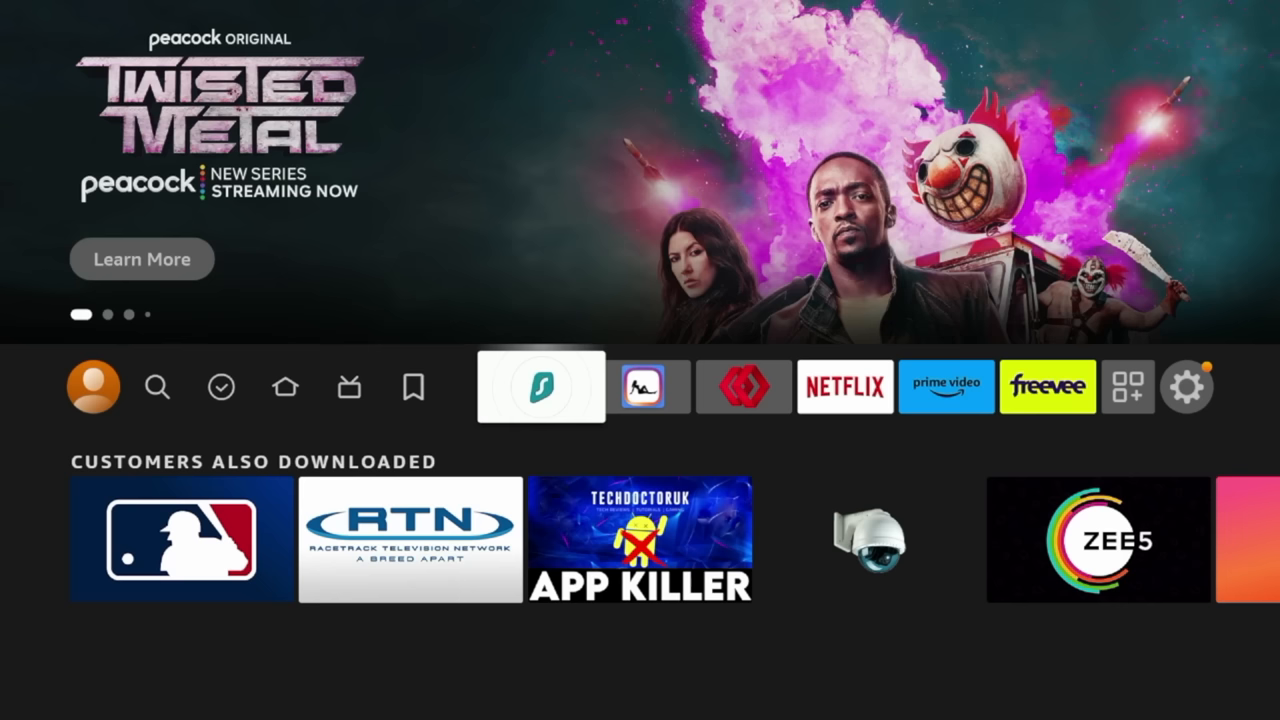
pyautogui.click(540, 388)
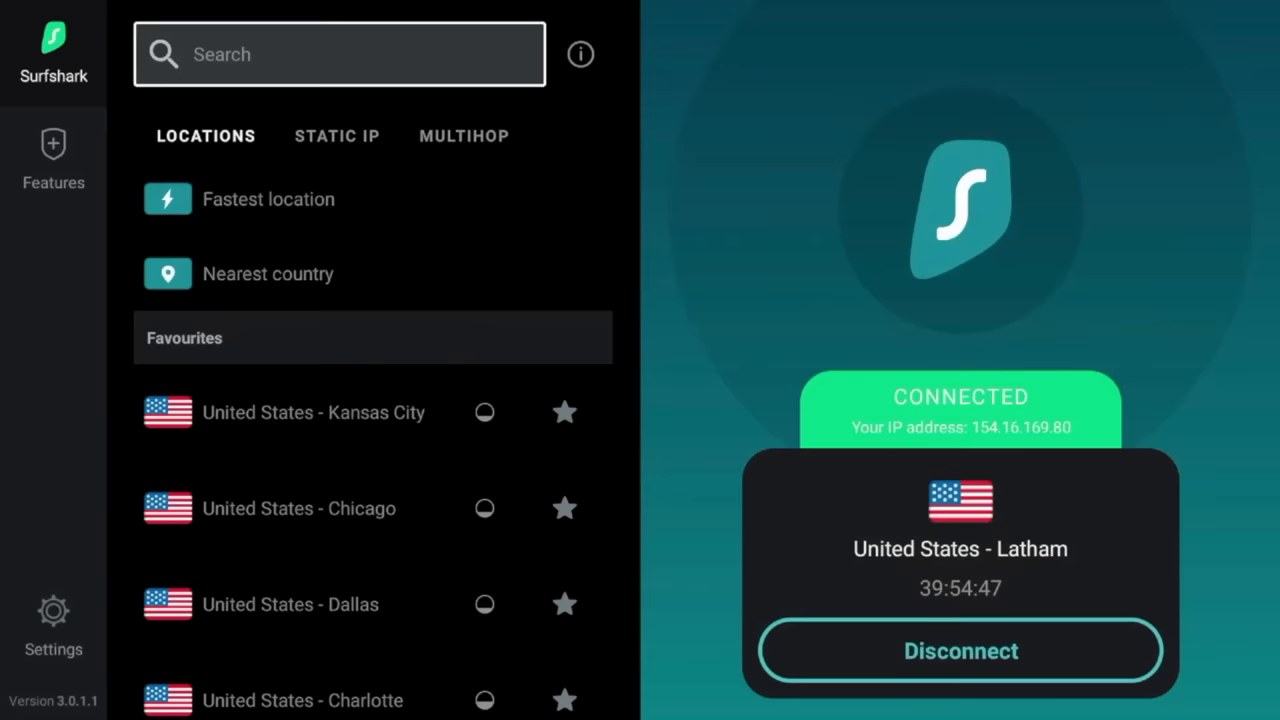